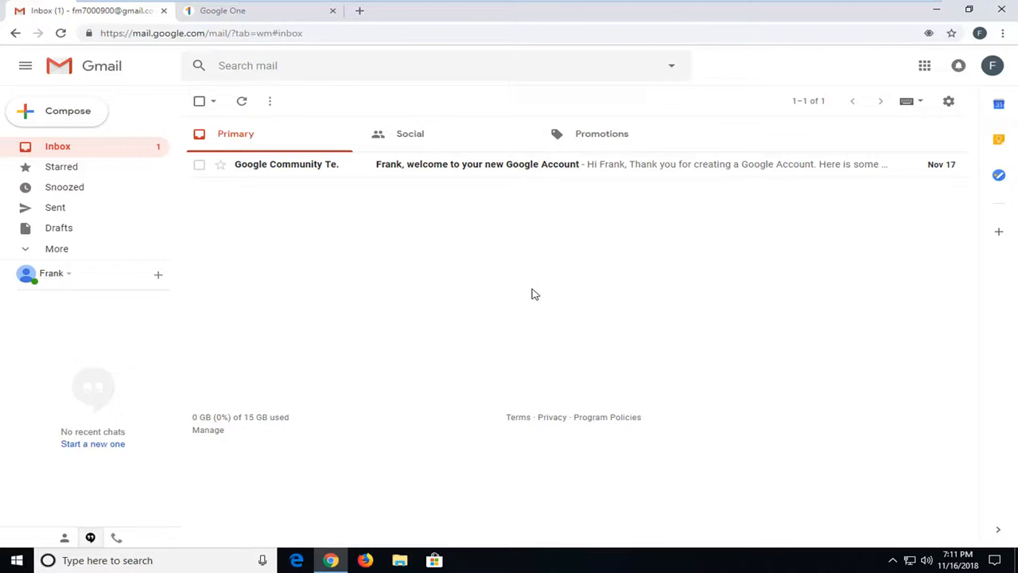
mouse_move(603, 239)
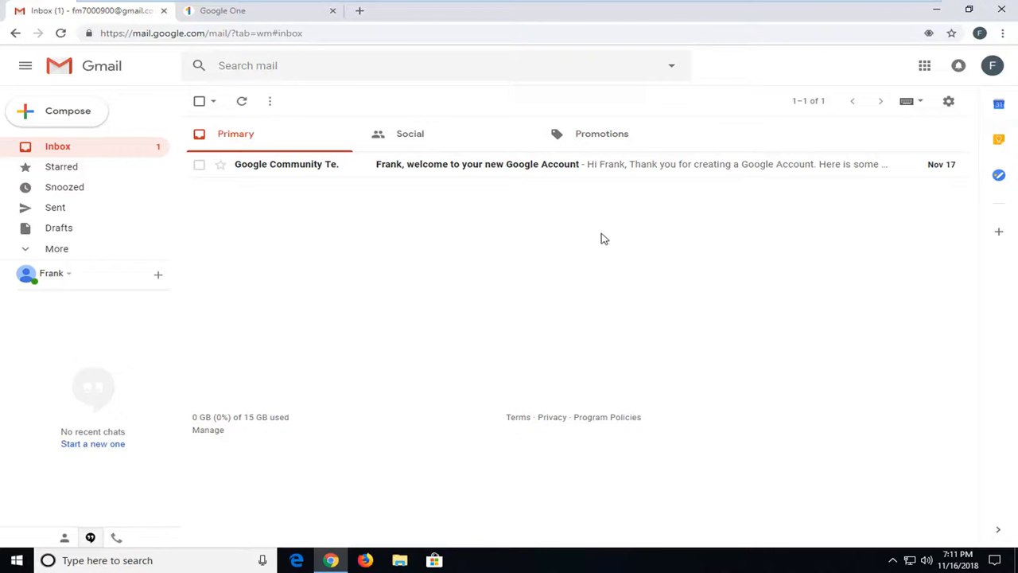
mouse_move(948, 102)
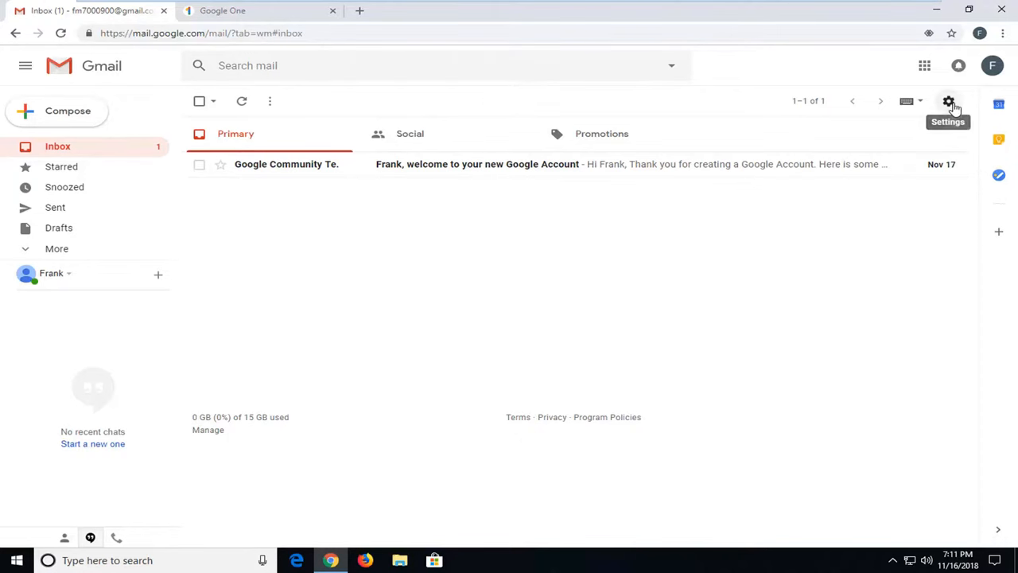
mouse_move(942, 111)
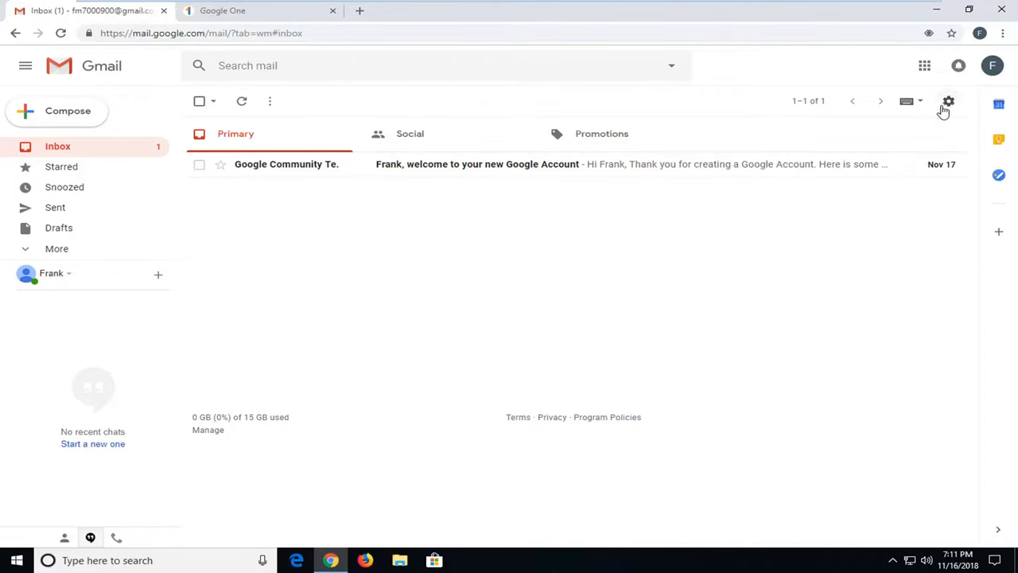
mouse_move(948, 101)
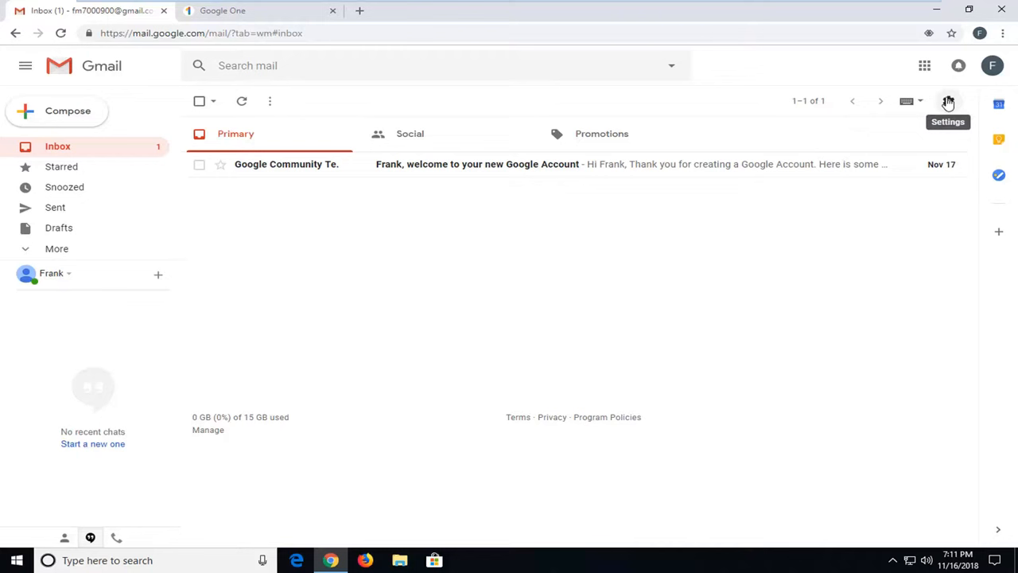
Open the gear menu showing display density, Themes and Settings over the inbox
click(948, 102)
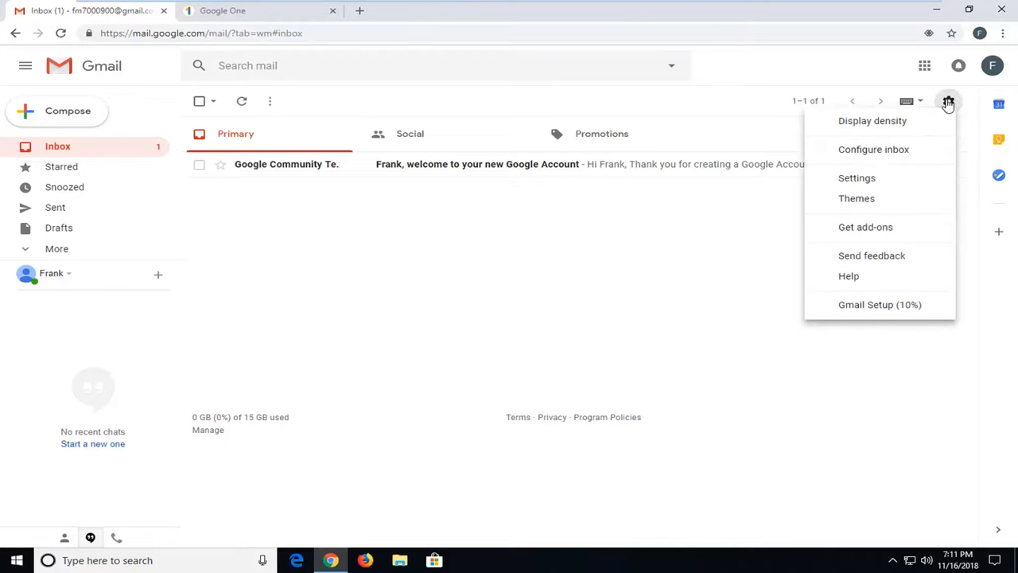
mouse_move(888, 197)
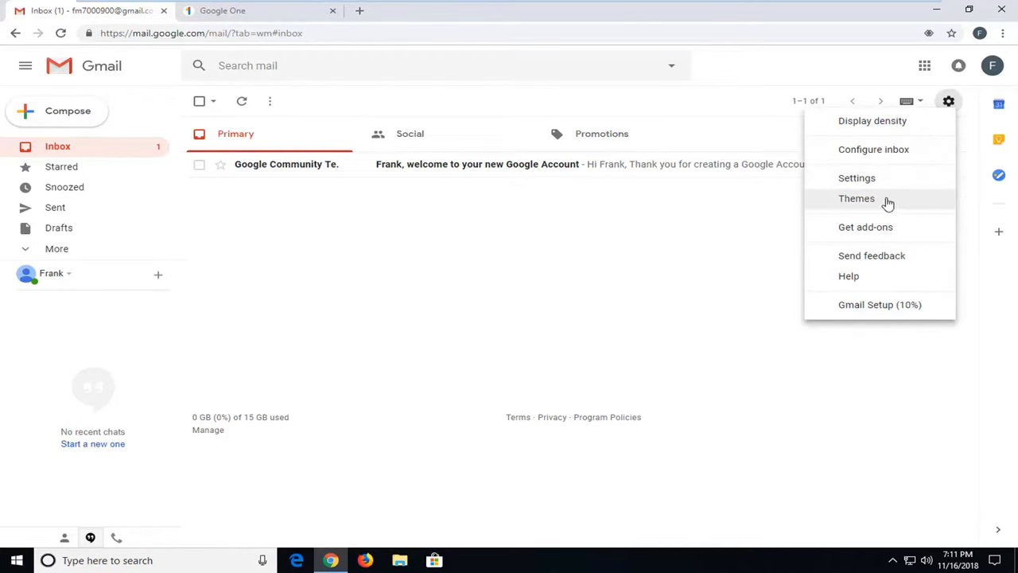
Open the Themes picker, browse the theme grid and start choosing a background from My Photos
click(856, 197)
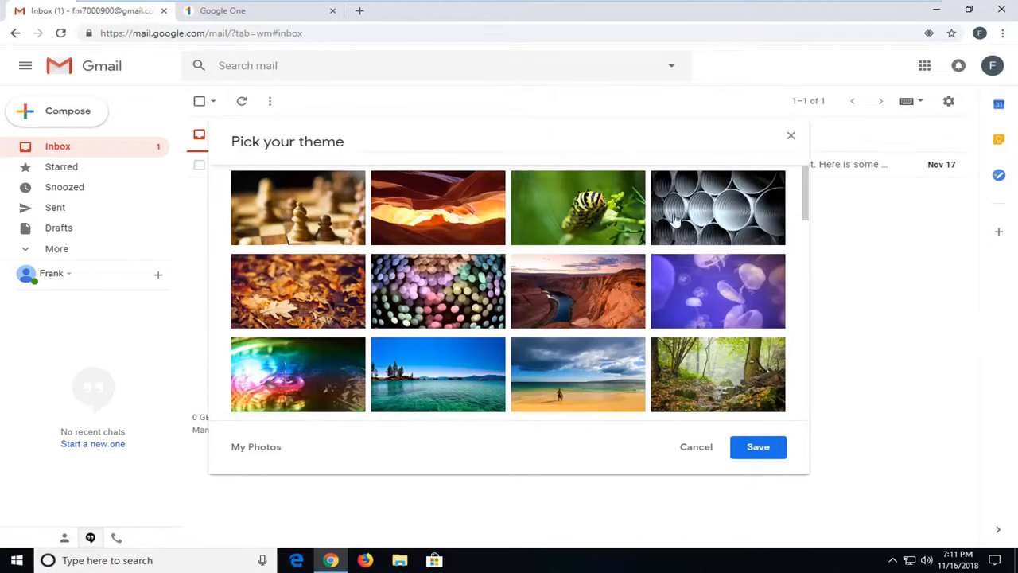
scroll(down, 3)
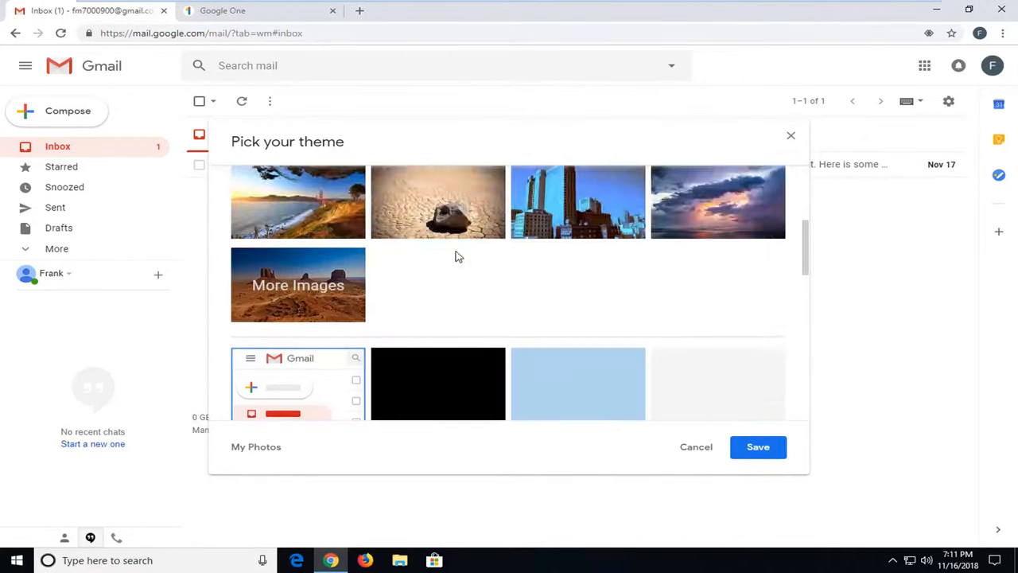
scroll(down, 3)
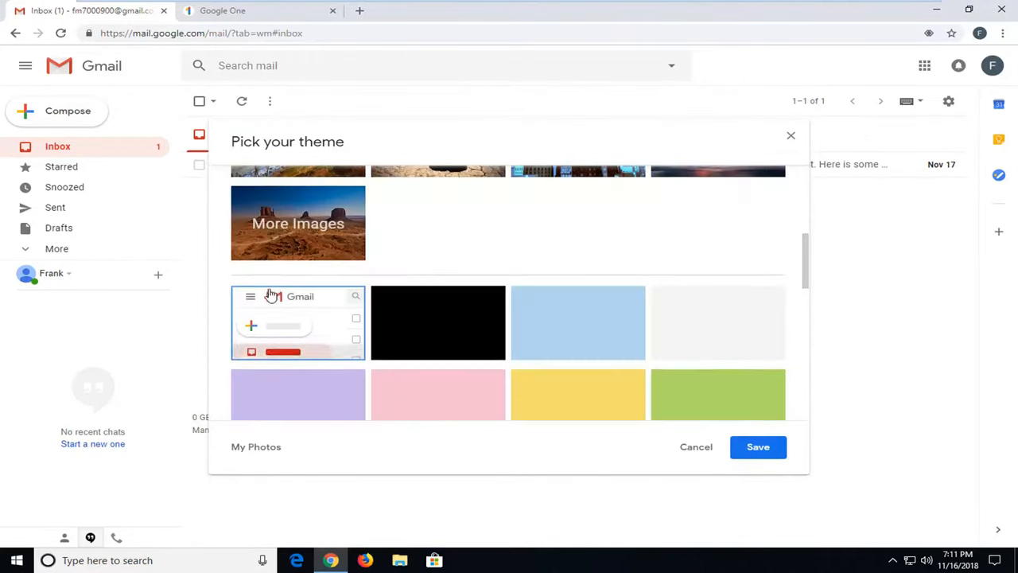
click(298, 223)
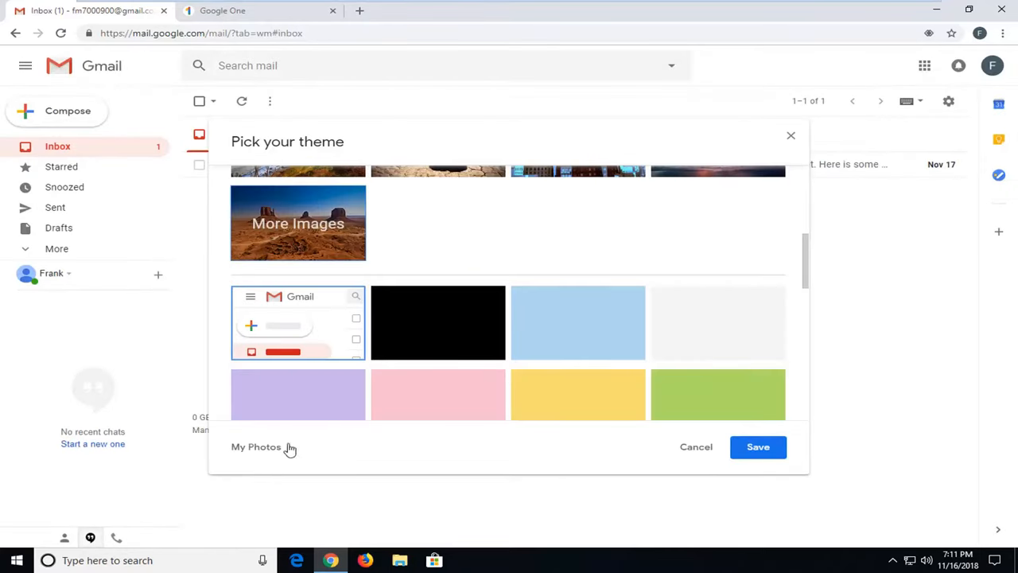
mouse_move(258, 449)
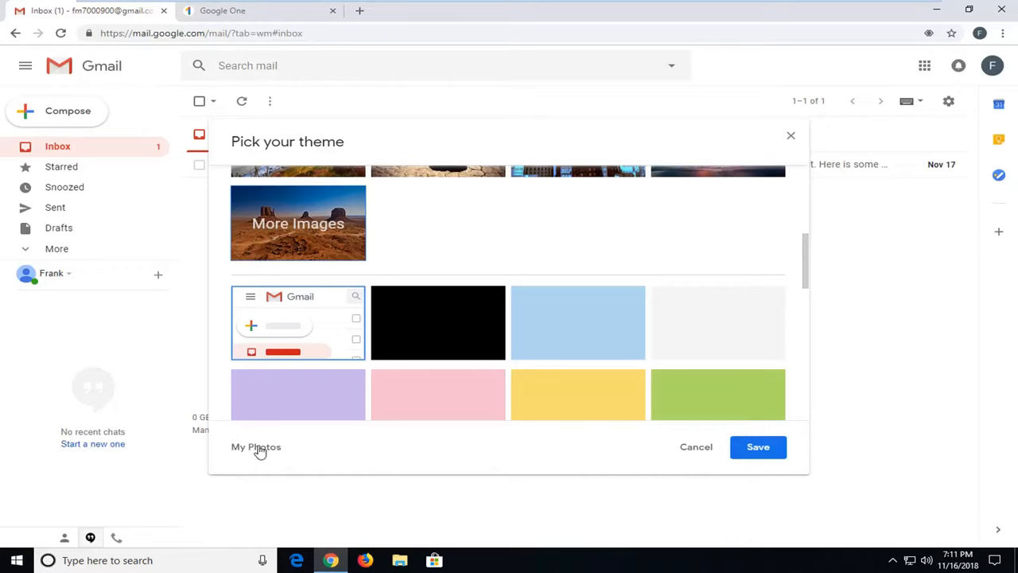
click(297, 223)
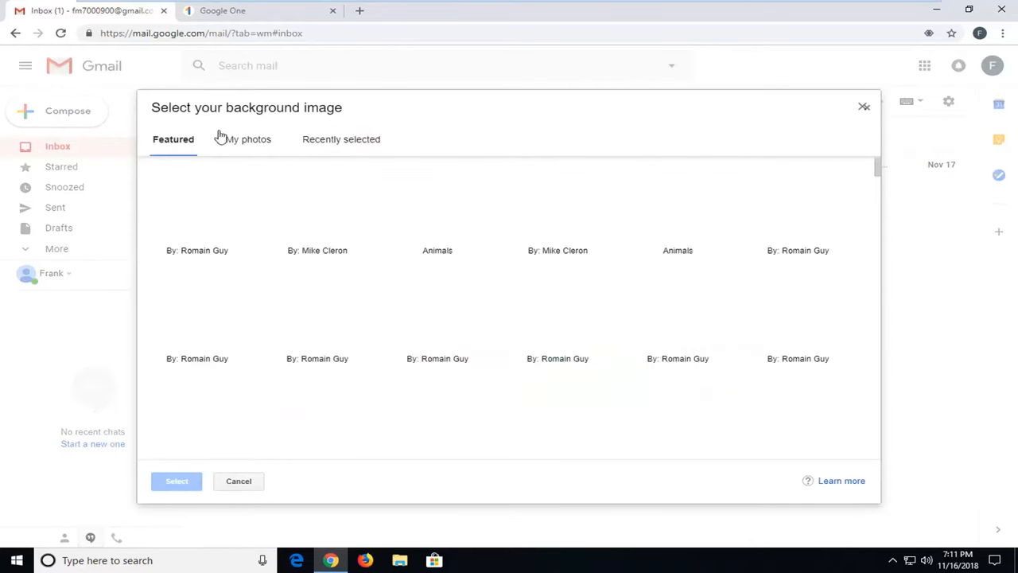
Leave the photo chooser and apply the Lake Tahoe thumbnail as the inbox background, saving it
click(249, 138)
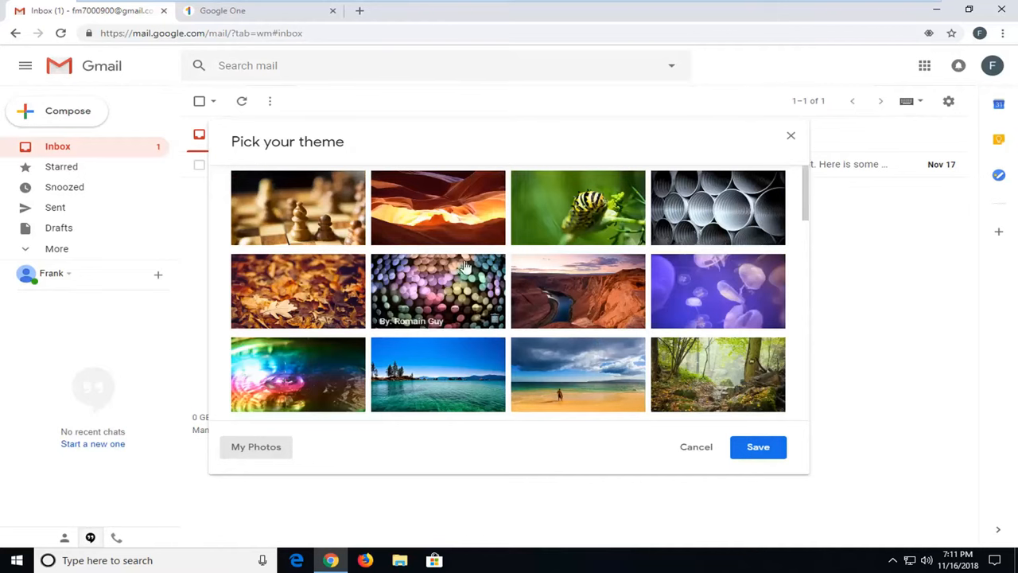
scroll(down, 3)
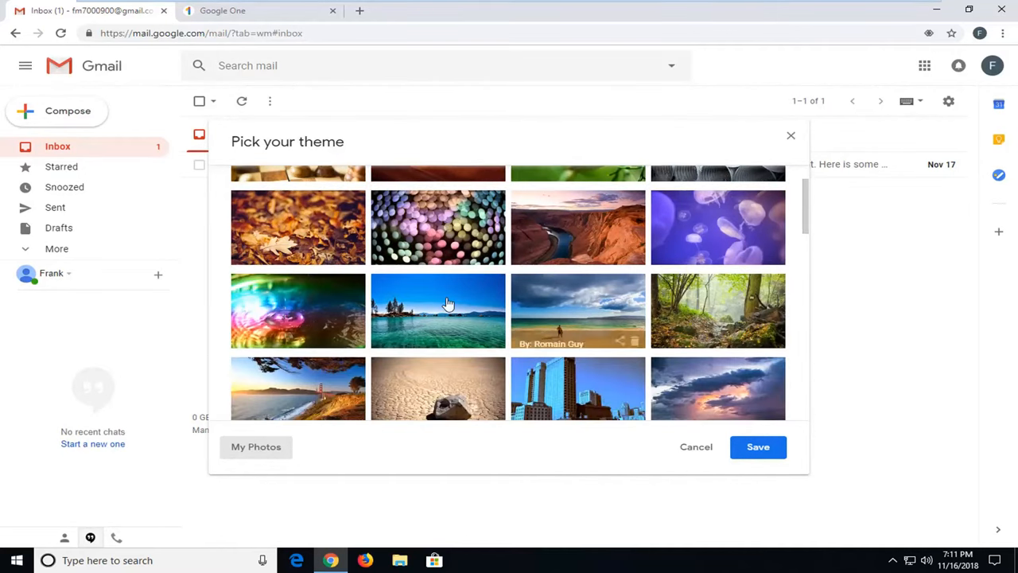
click(438, 311)
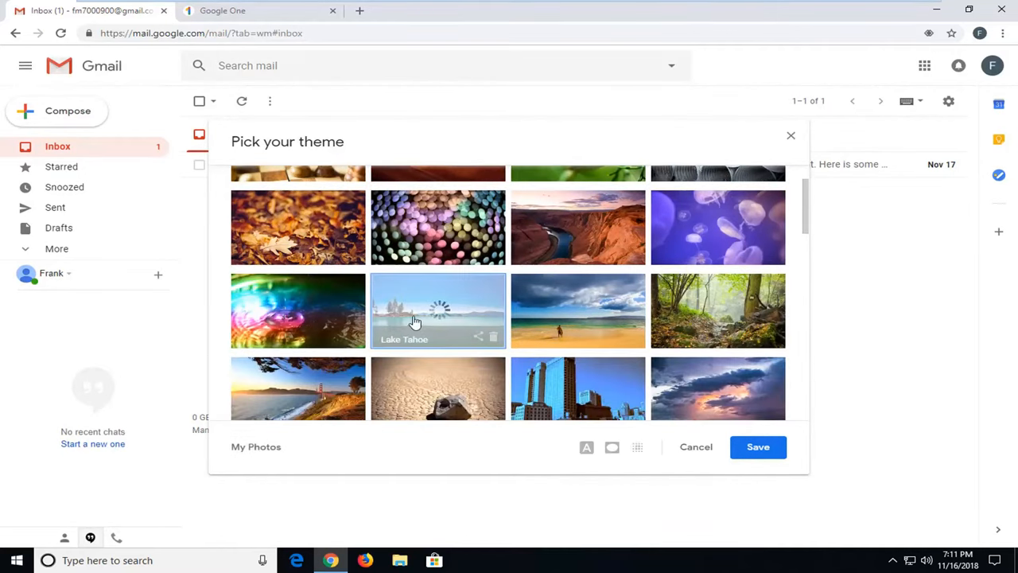
click(757, 445)
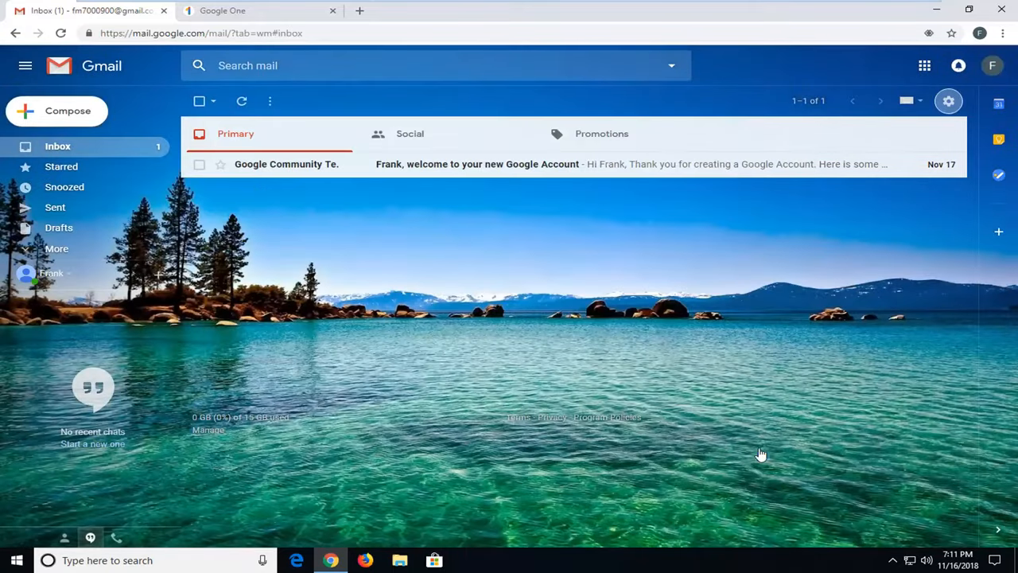
mouse_move(541, 248)
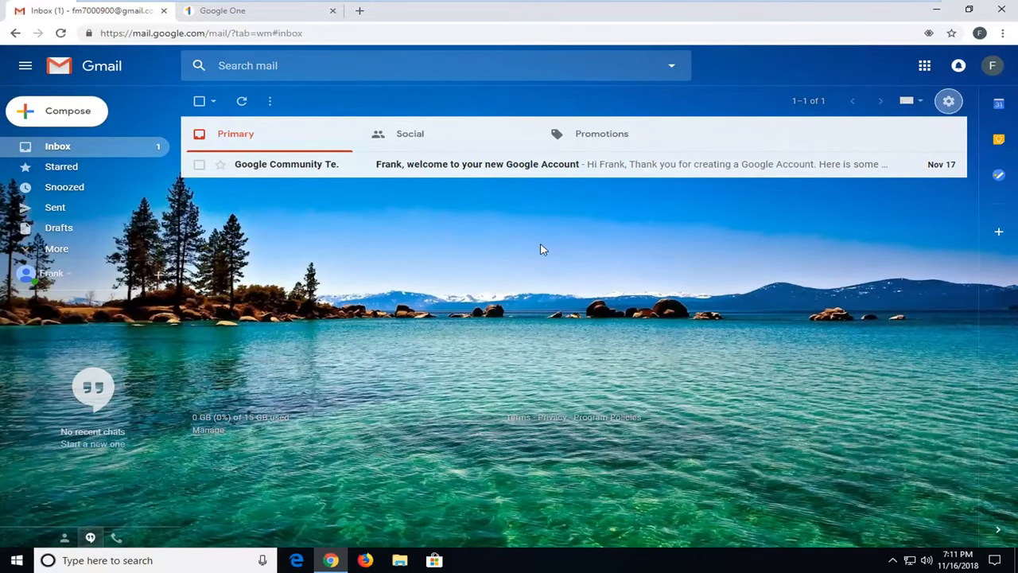